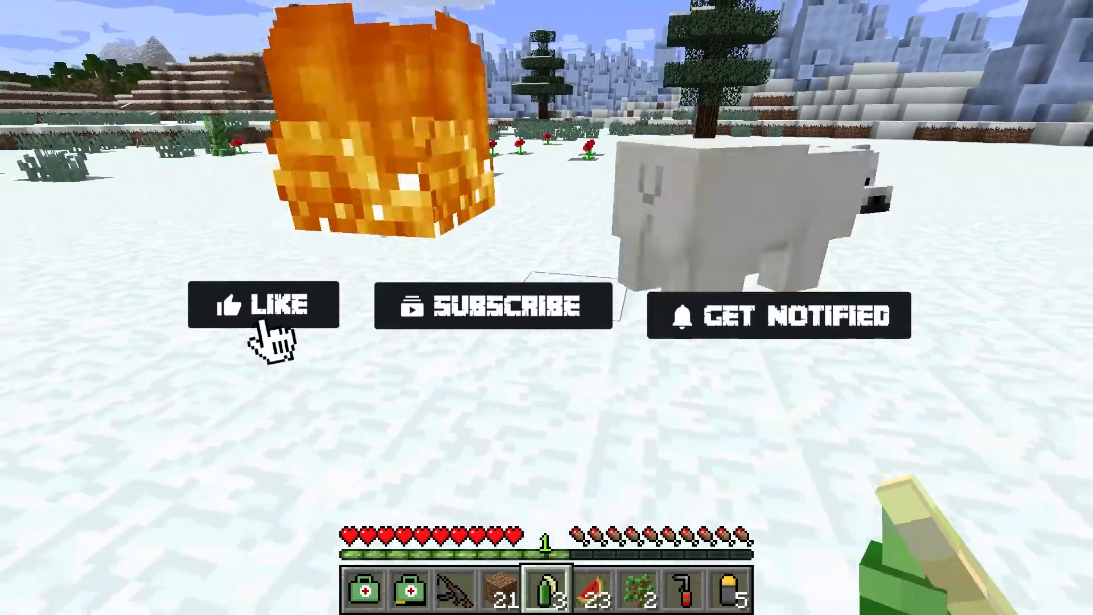
# - Download Flan's Mod-1.12.2-5.10.0.jar from the project page's Recent Files list
pyautogui.click(263, 305)
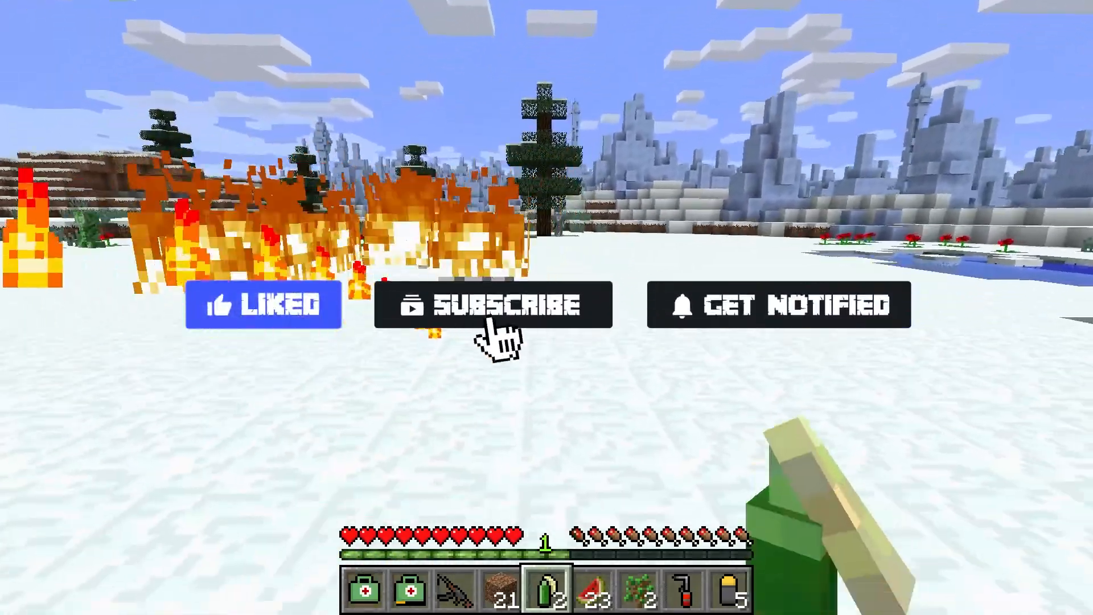
pyautogui.click(484, 305)
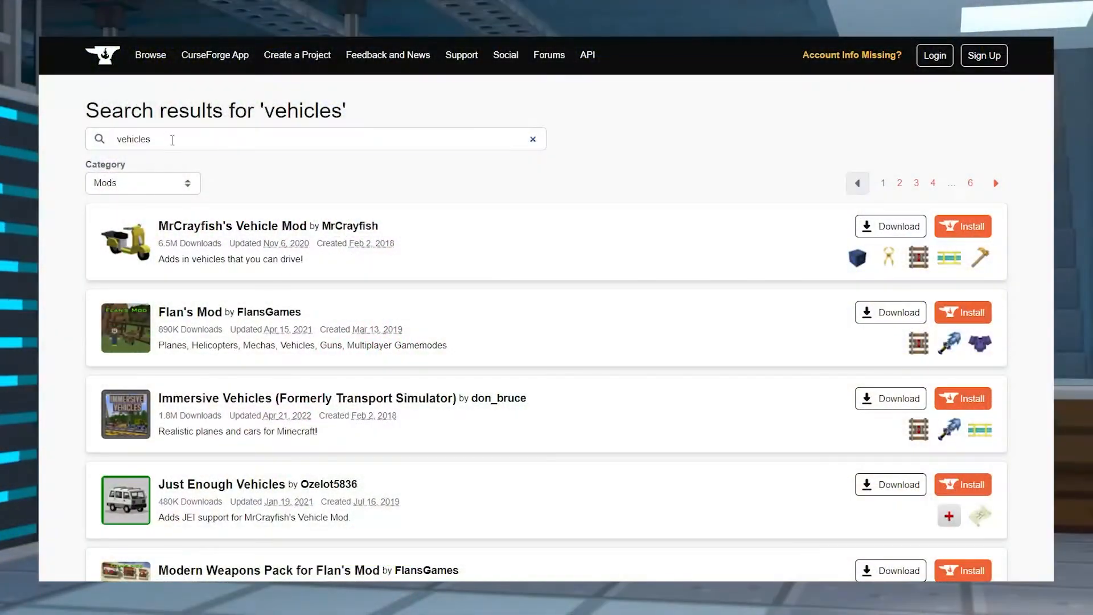
pyautogui.scroll(-3)
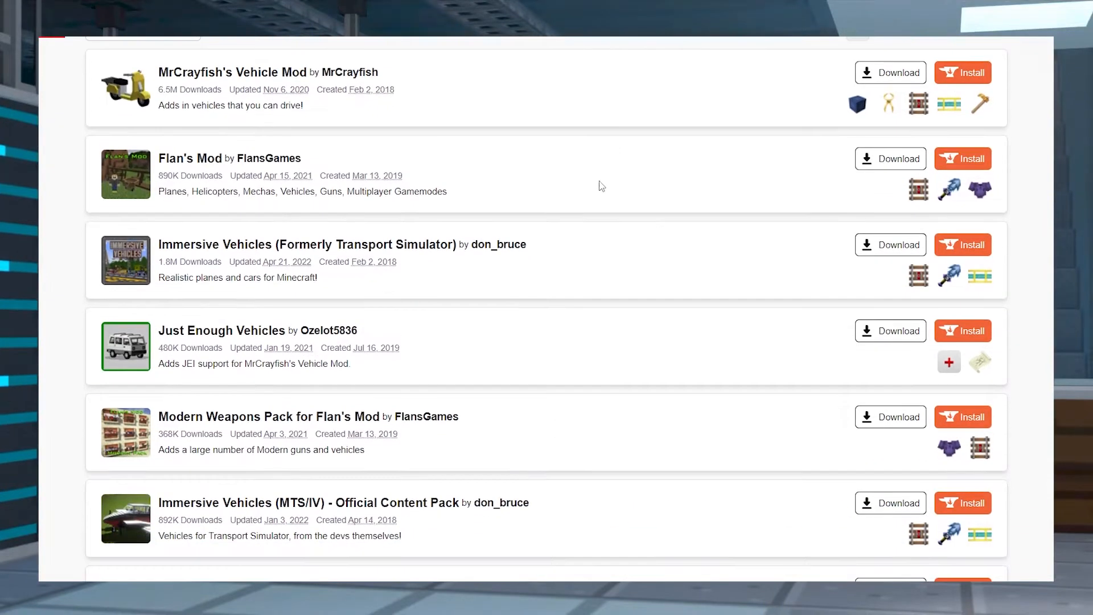
pyautogui.scroll(-3)
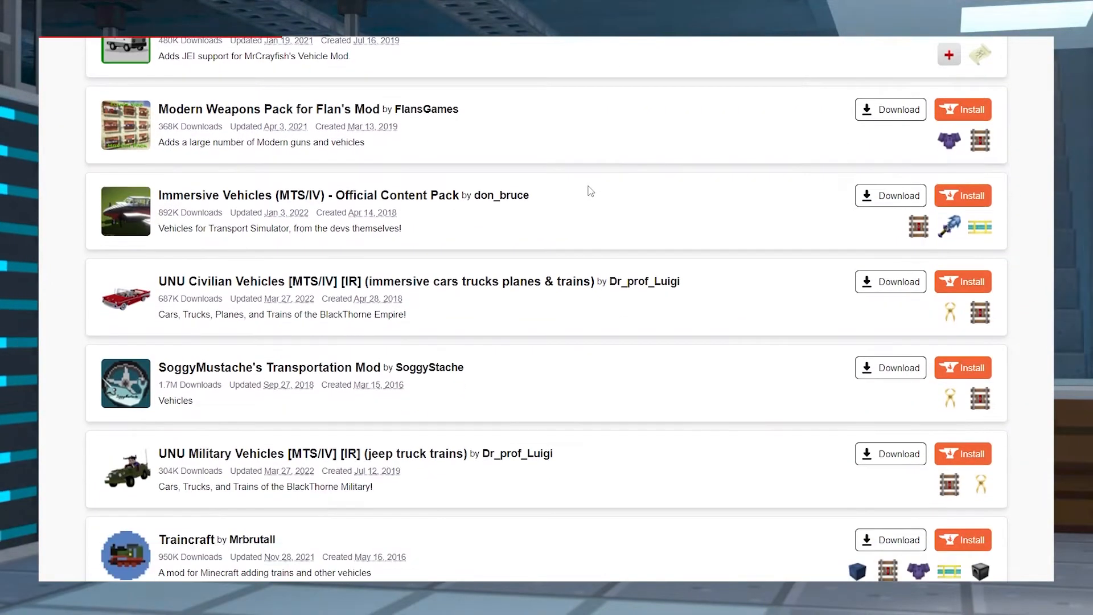
pyautogui.scroll(-3)
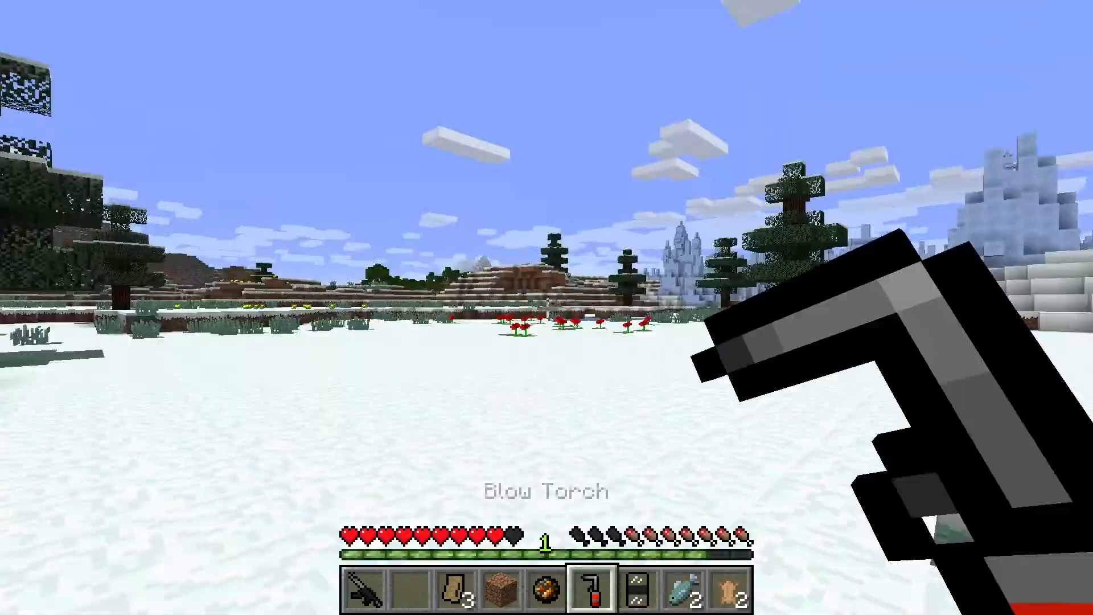
pyautogui.moveTo(546, 307)
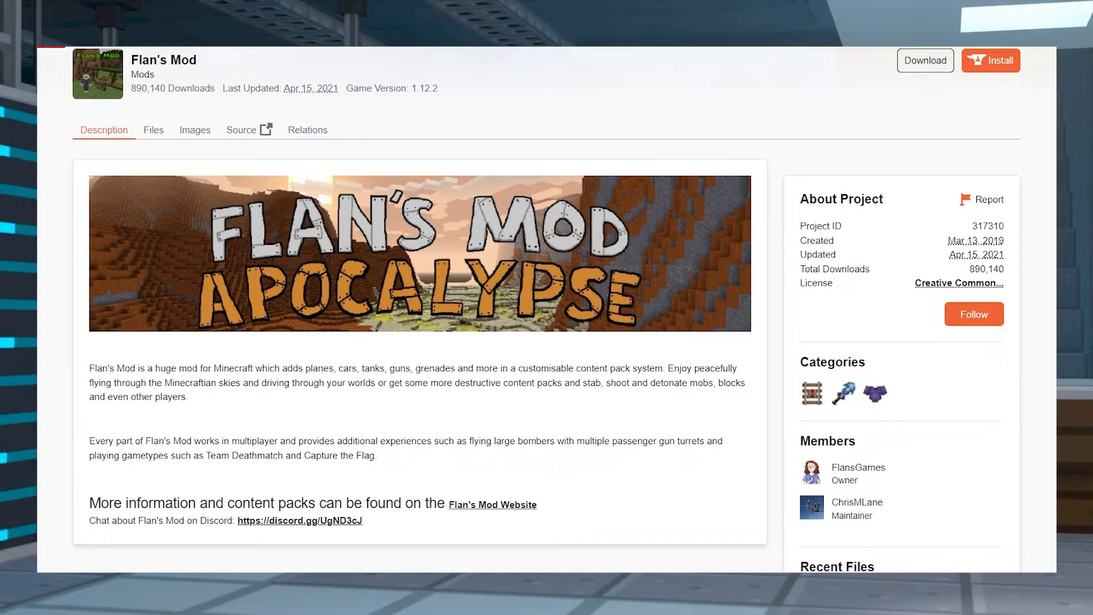
pyautogui.moveTo(153, 137)
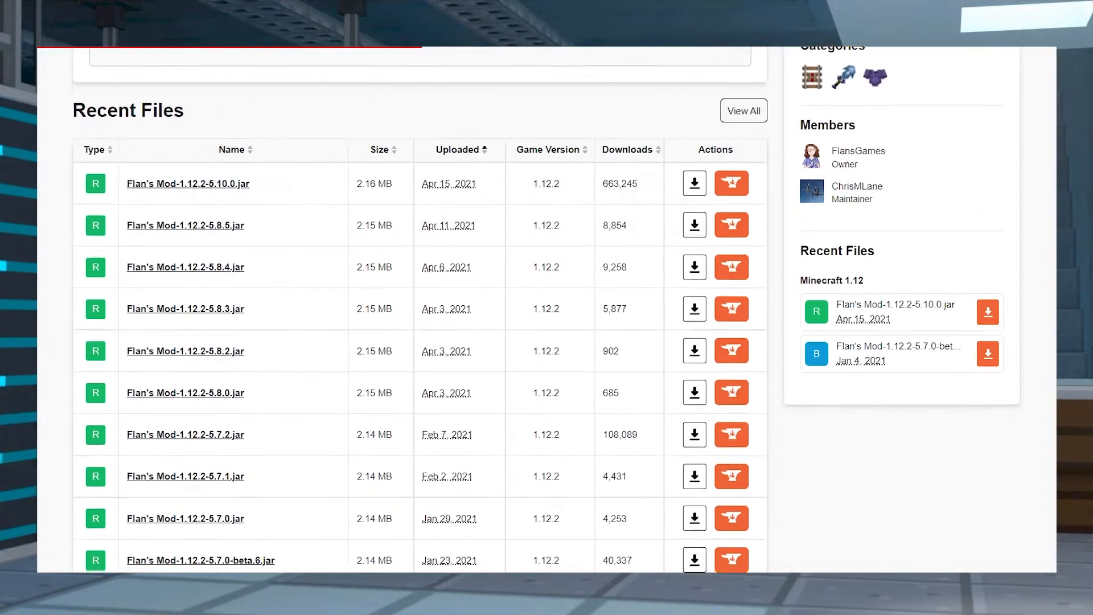
pyautogui.scroll(-3)
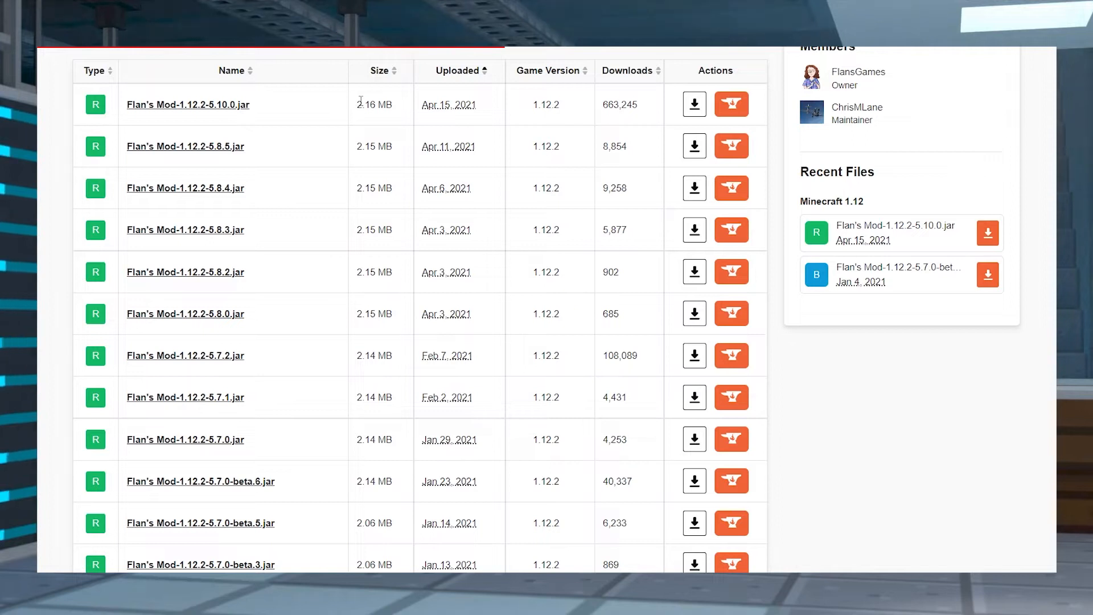
pyautogui.moveTo(391, 162)
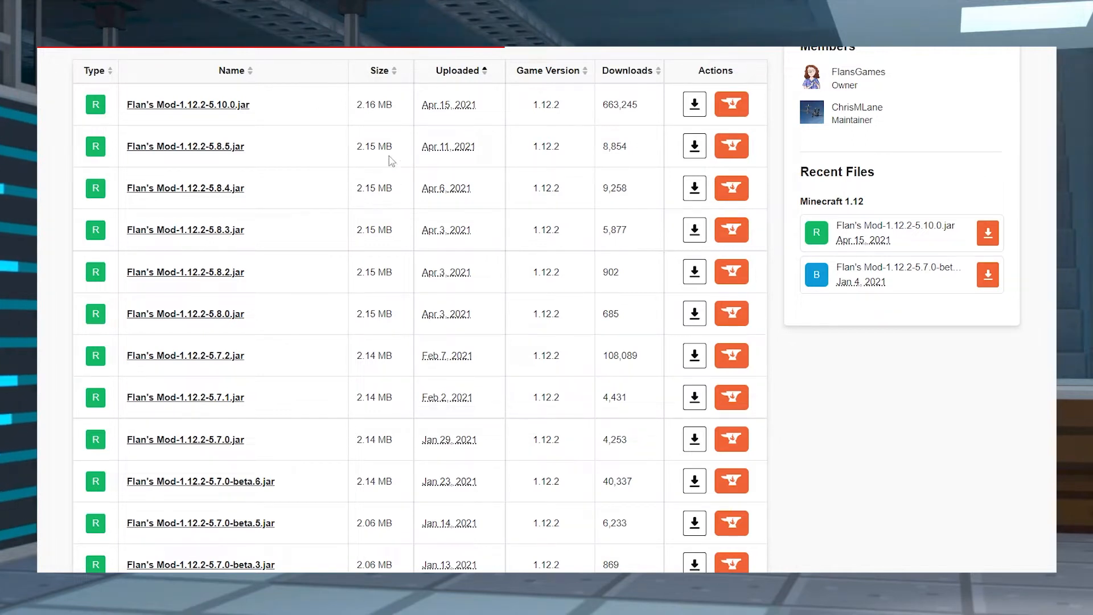
pyautogui.moveTo(544, 123)
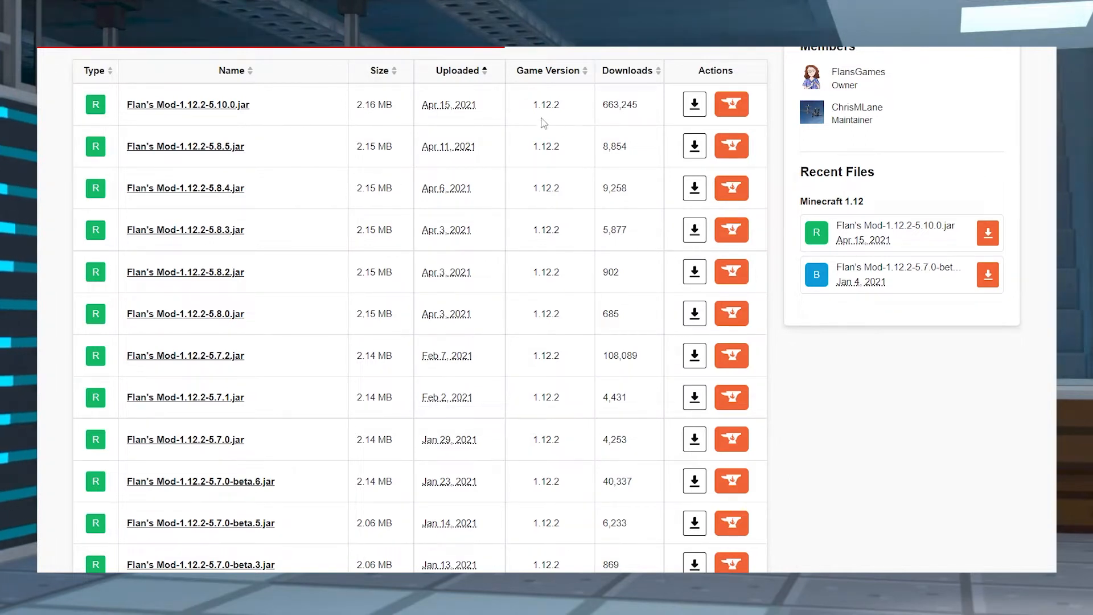
pyautogui.moveTo(694, 105)
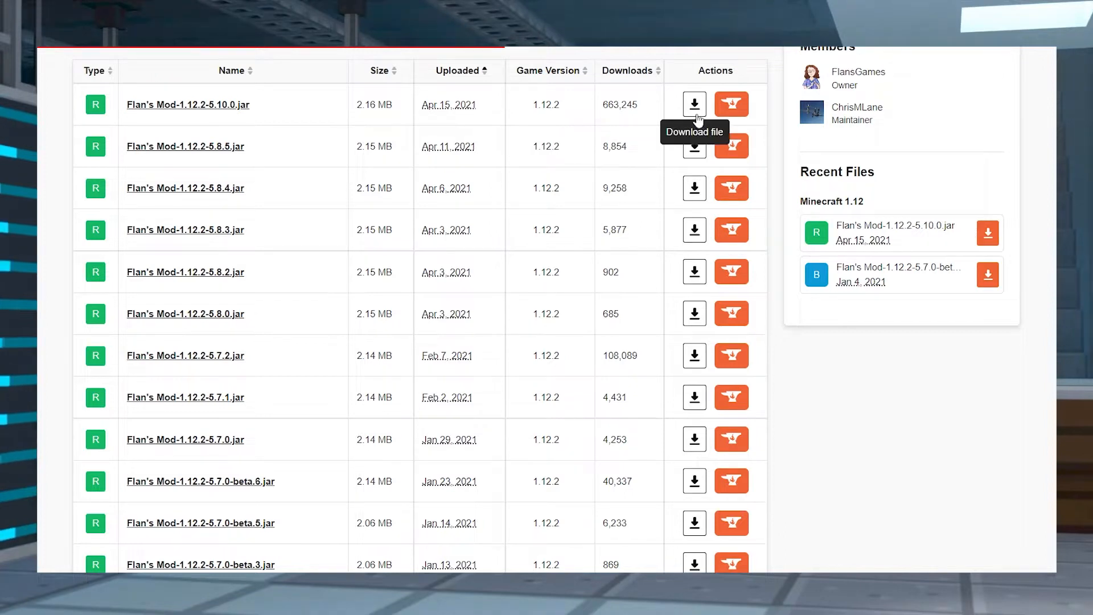
pyautogui.click(693, 103)
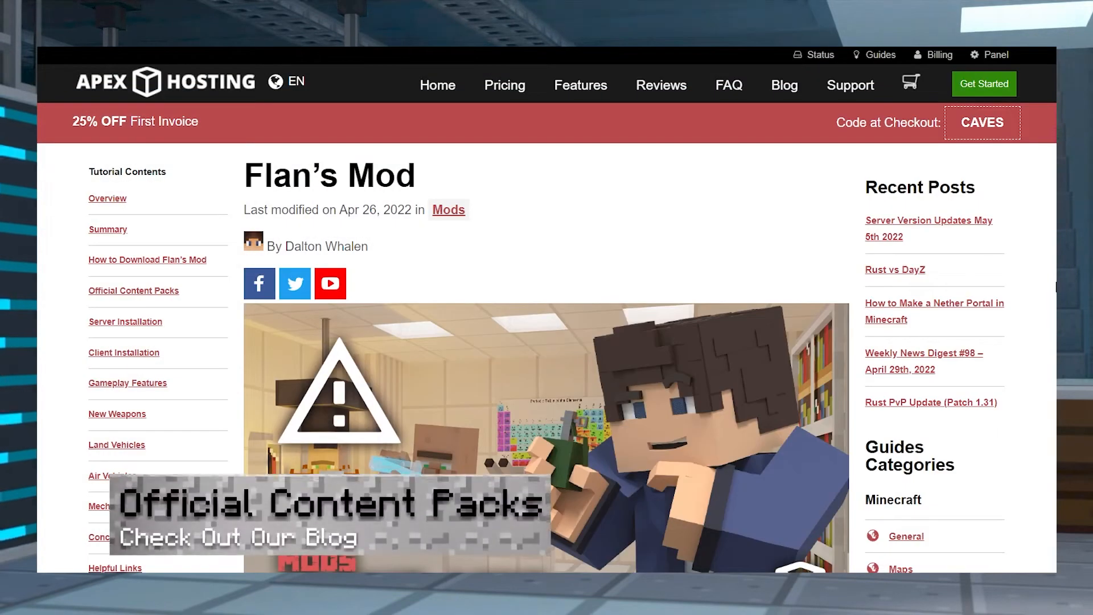
# - Scroll the guide to Server Installation and follow its 'Apex Server panel' link
pyautogui.scroll(-3)
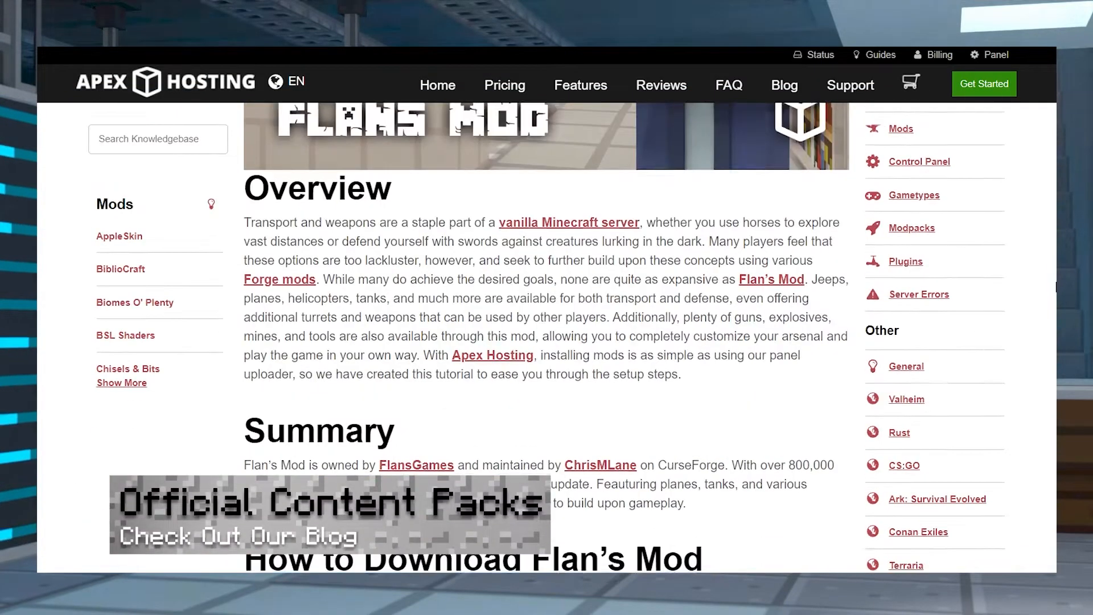
pyautogui.scroll(-3)
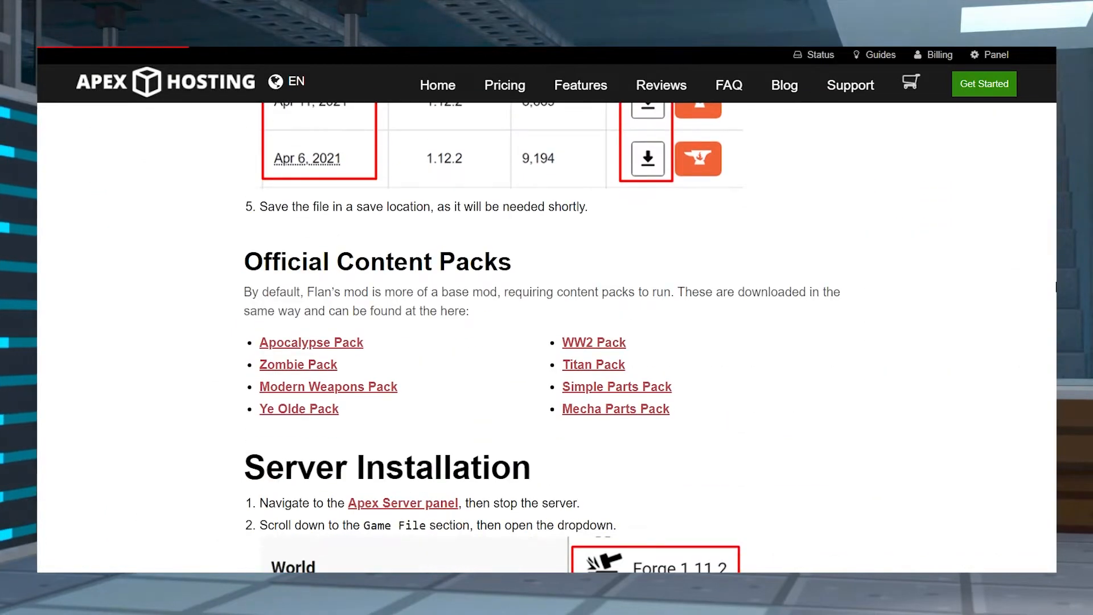
pyautogui.moveTo(626, 243)
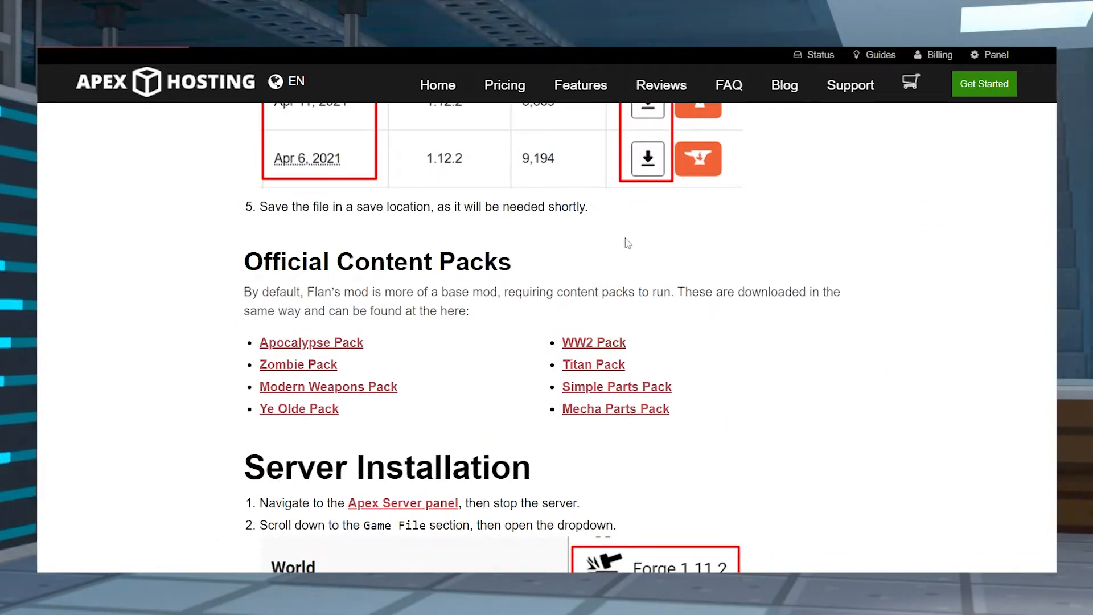
pyautogui.moveTo(245, 346)
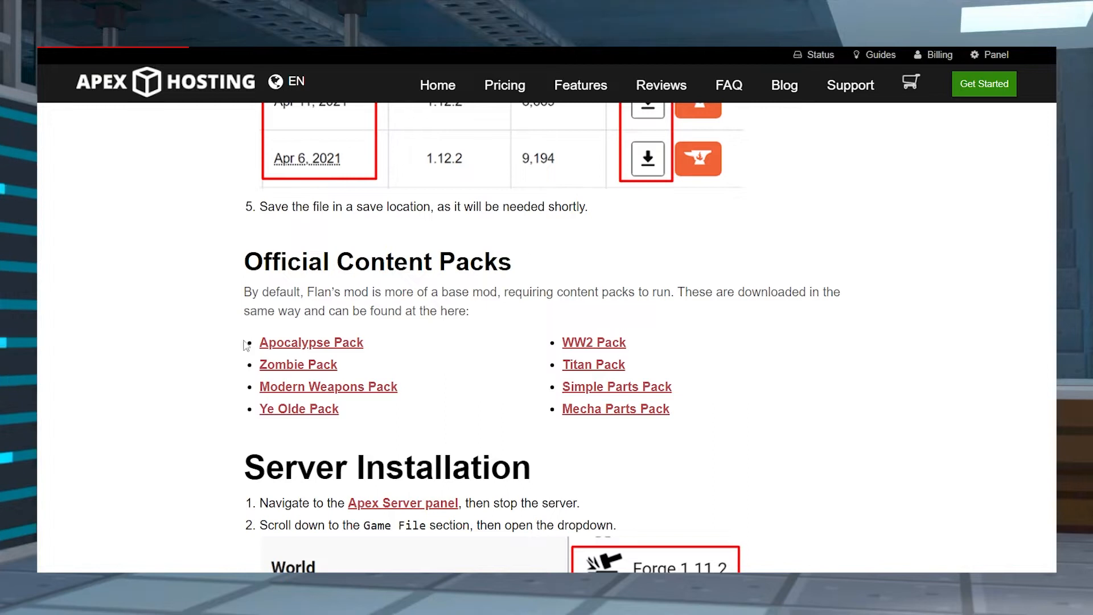
pyautogui.moveTo(795, 381)
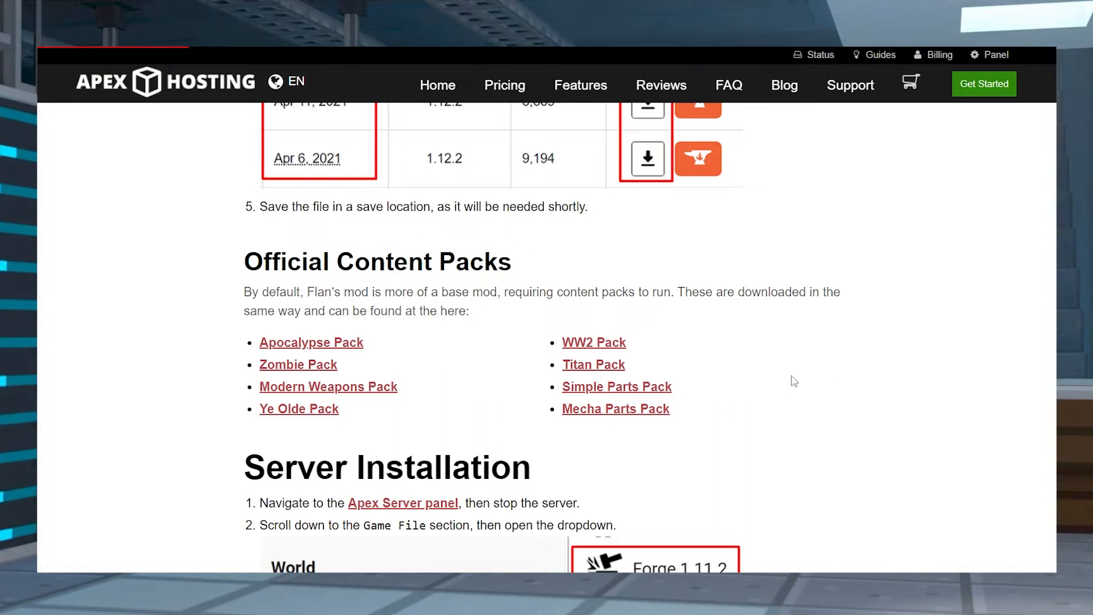
pyautogui.click(403, 503)
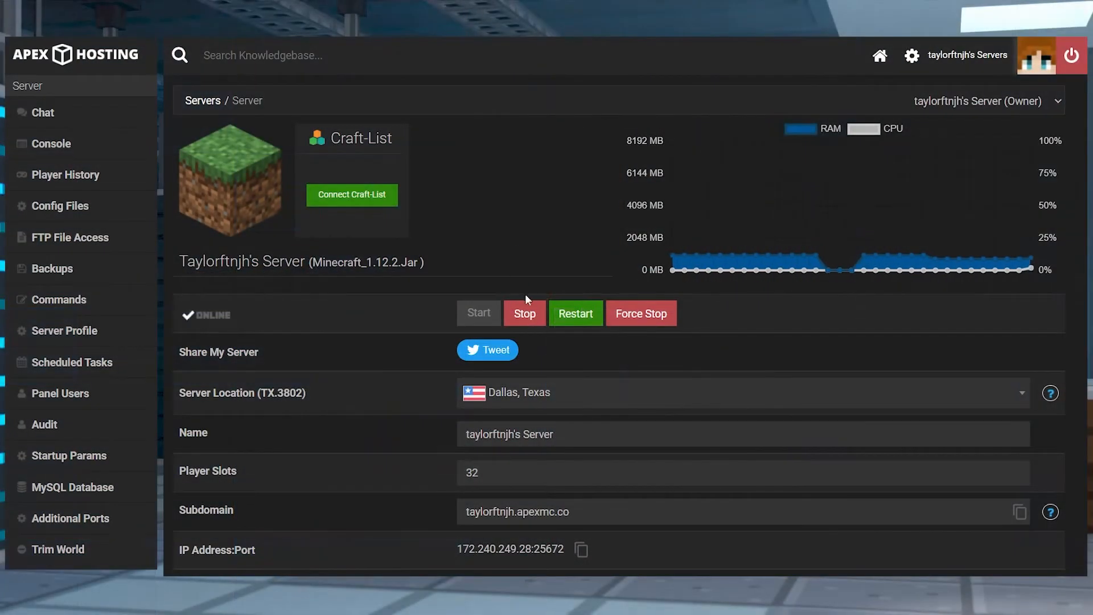
# - Stop the server, choose the Forge 1.12.2 game file, and answer the new-world prompt
pyautogui.click(525, 313)
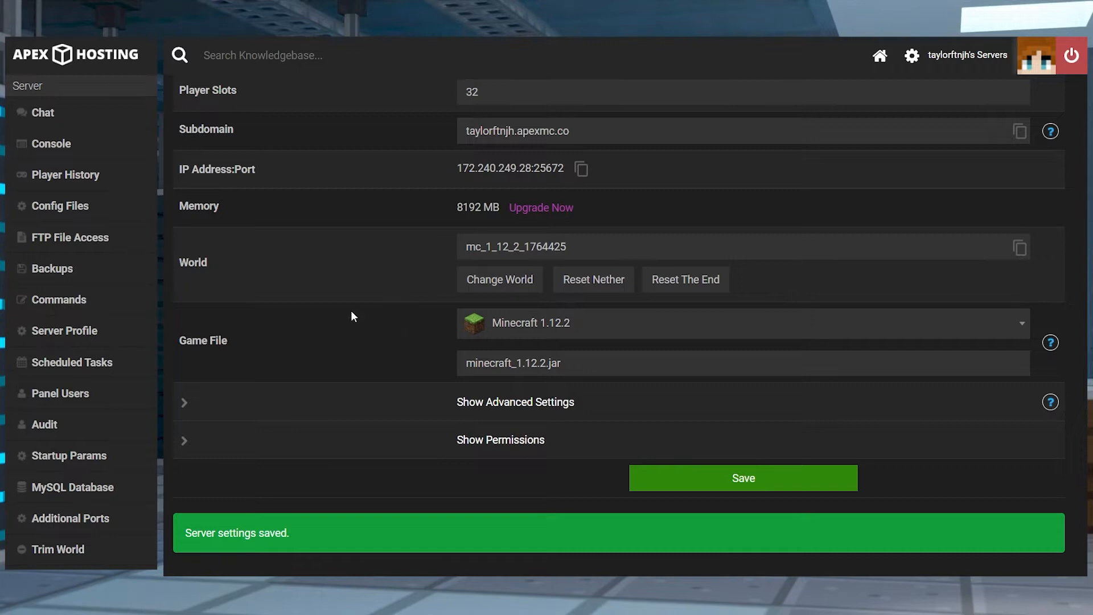
pyautogui.moveTo(833, 336)
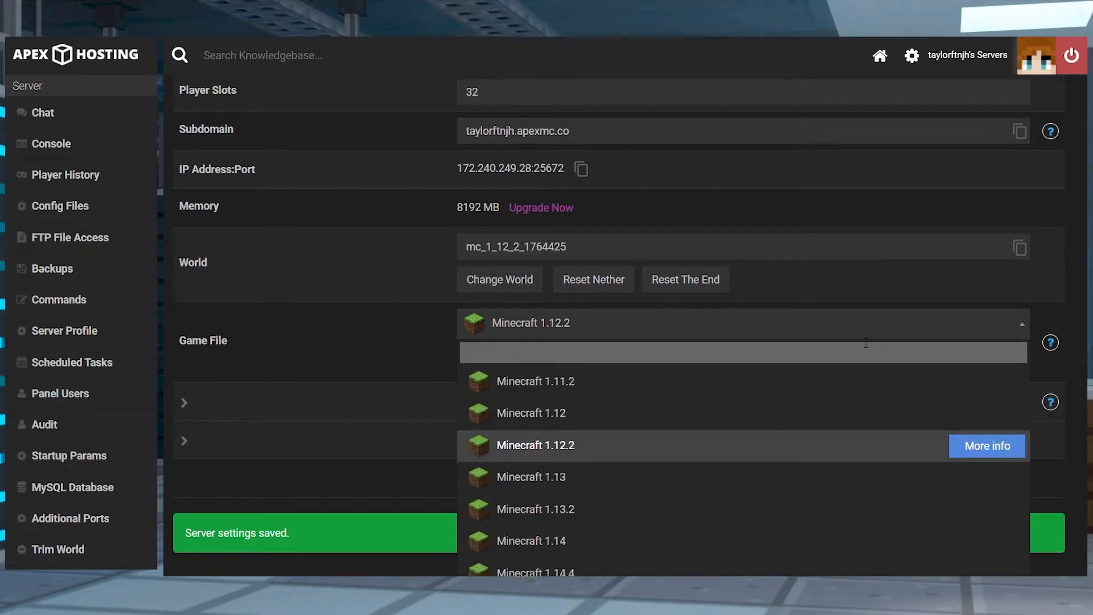
pyautogui.write('forge 1')
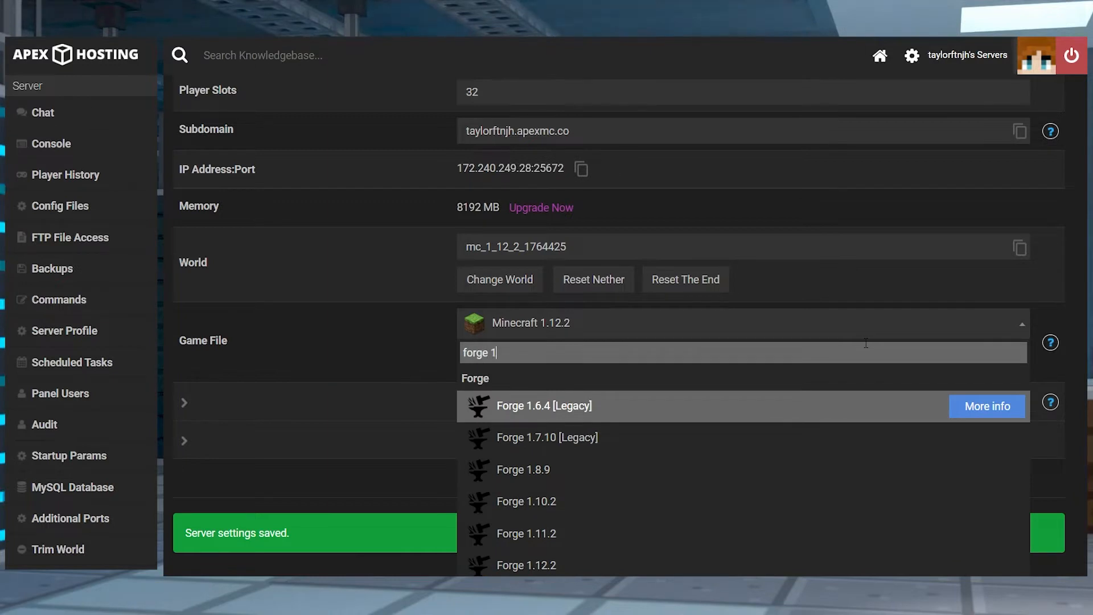
pyautogui.write('.12')
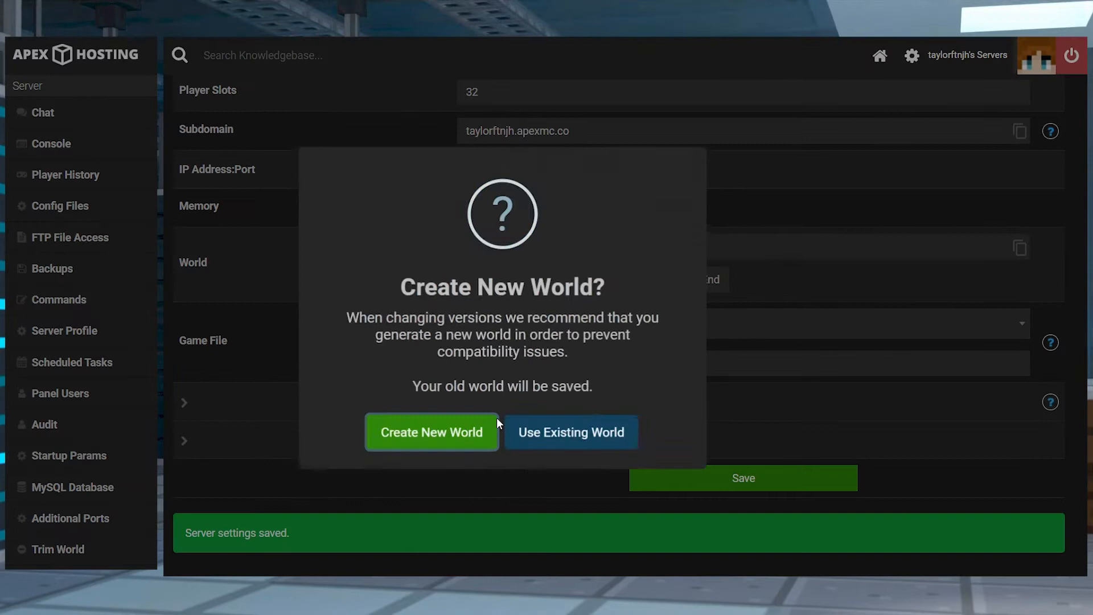
pyautogui.click(431, 432)
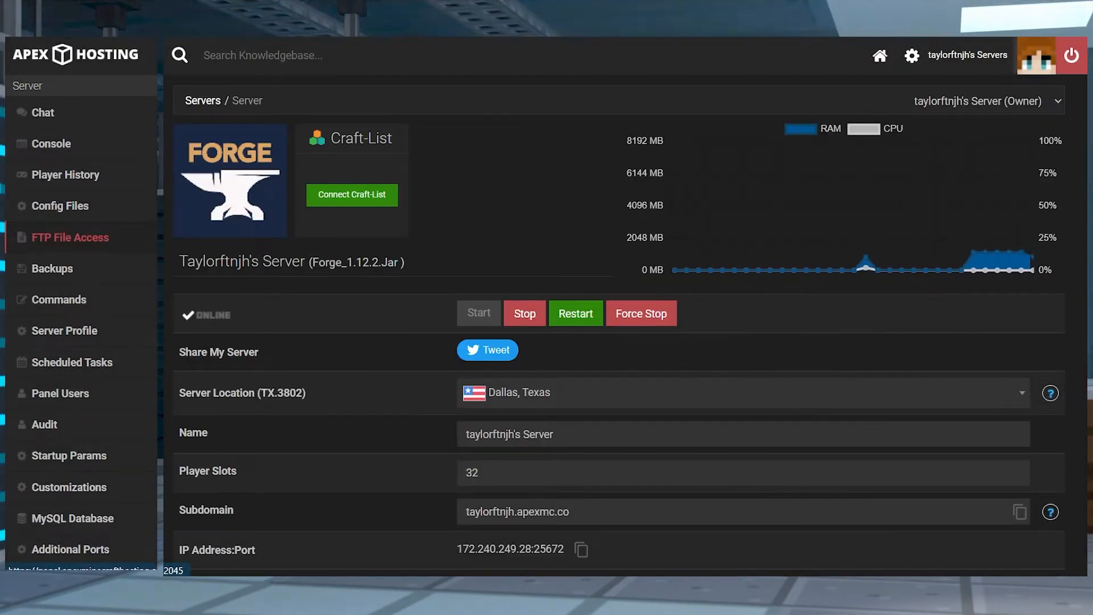
# - Open FTP File Access, enter the mods directory, and begin an upload
pyautogui.click(69, 237)
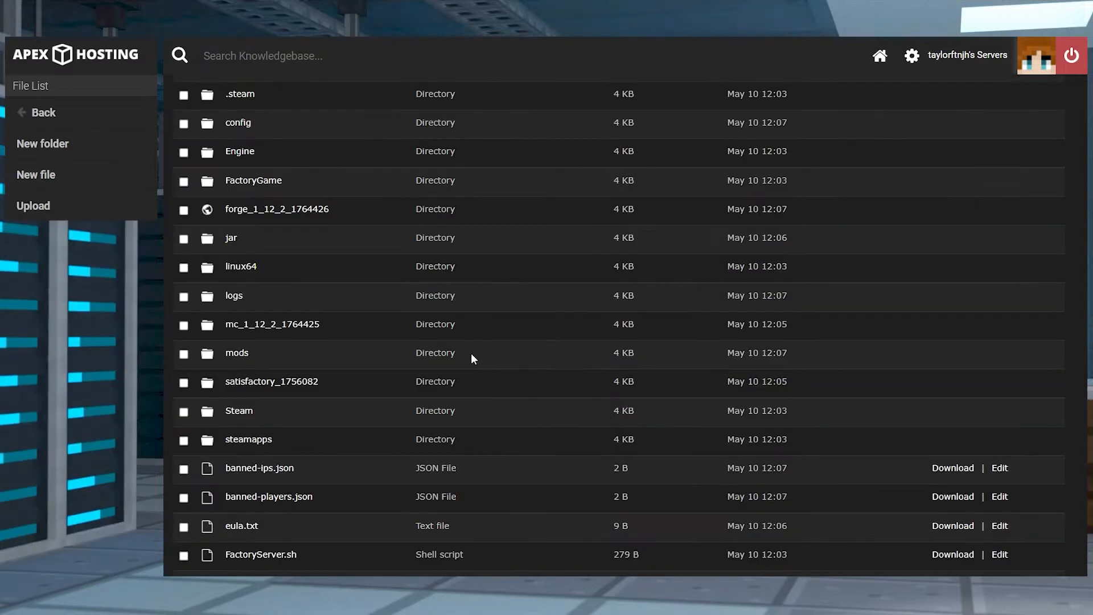
pyautogui.moveTo(593, 357)
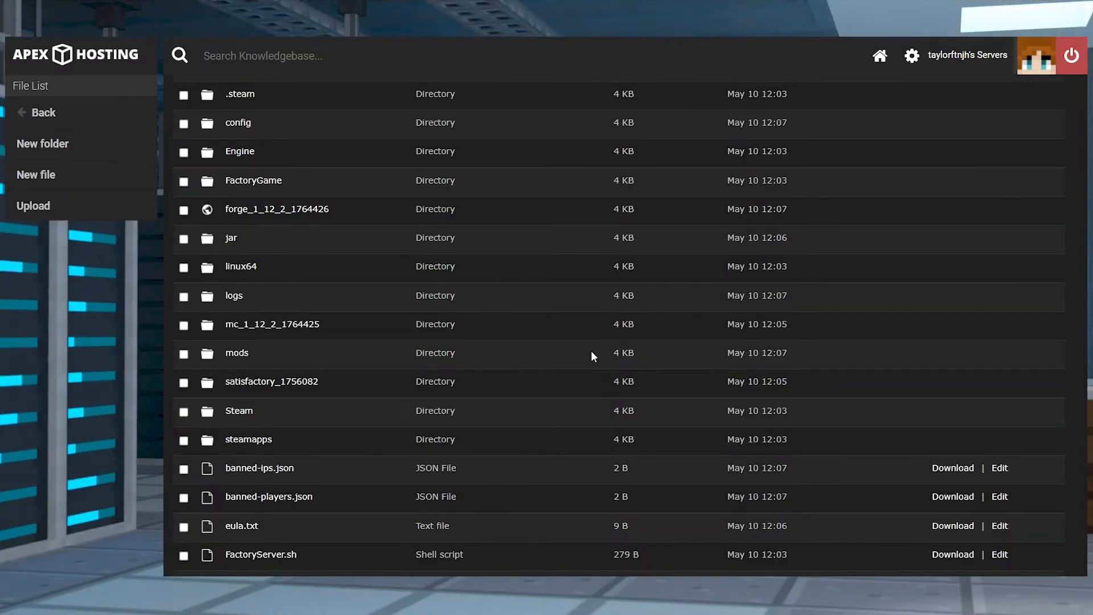
pyautogui.moveTo(237, 359)
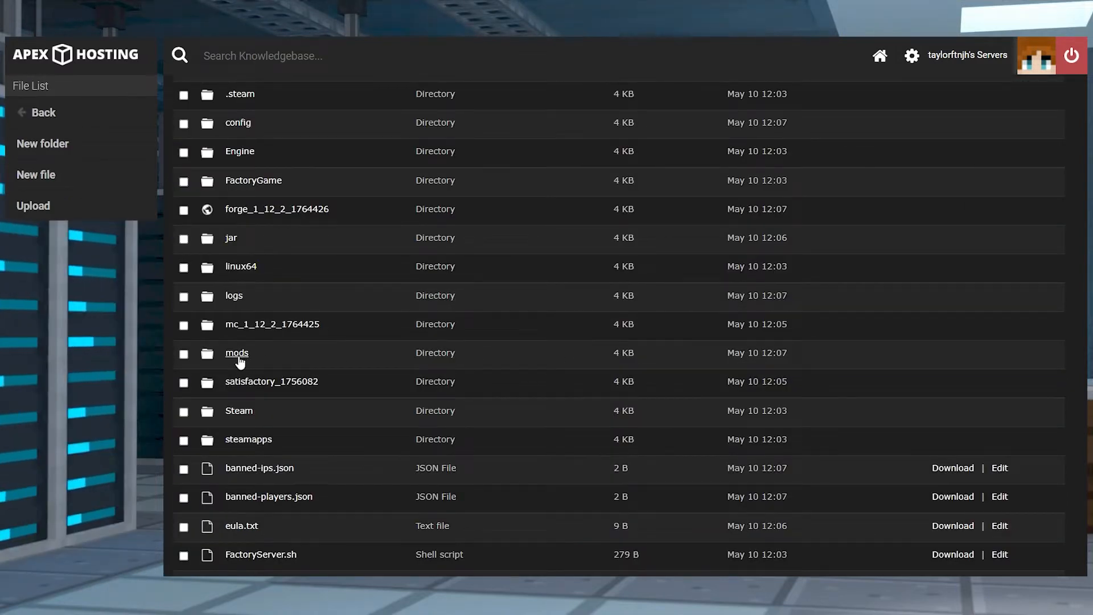
pyautogui.click(237, 353)
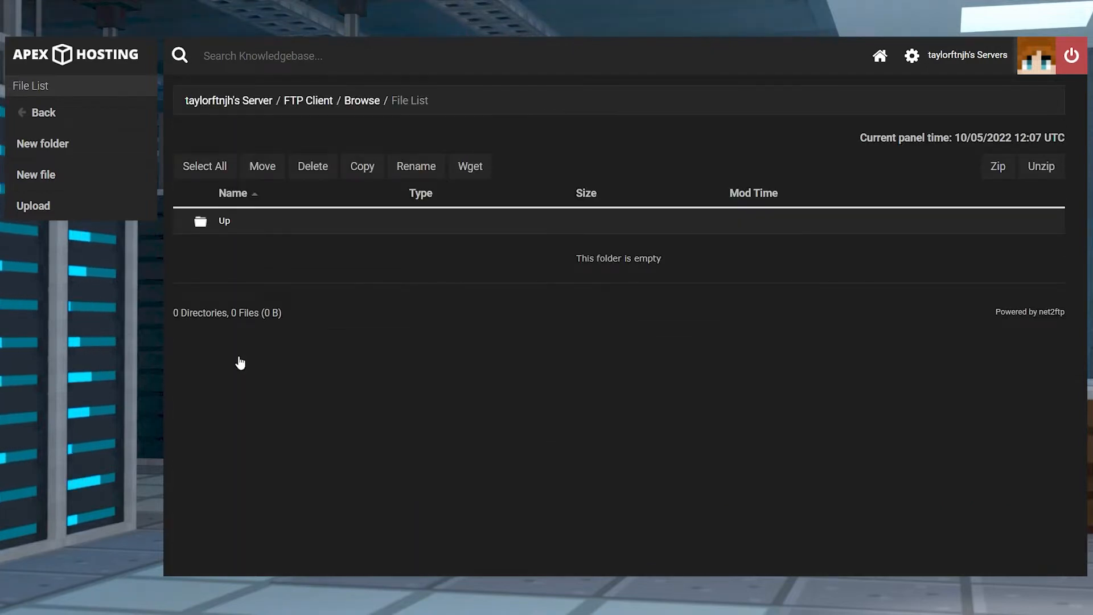
pyautogui.click(33, 206)
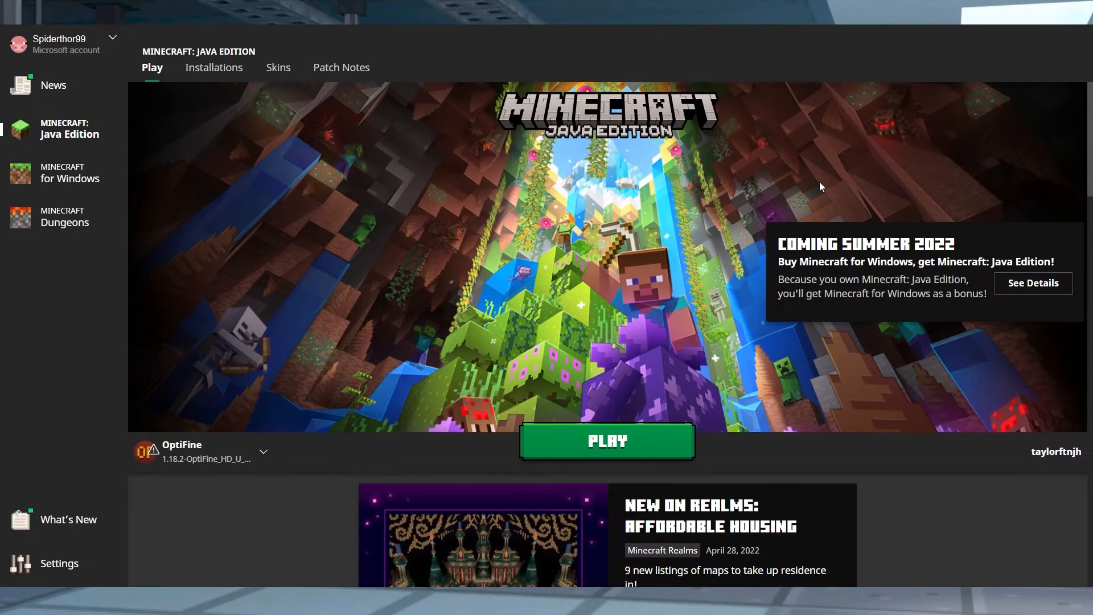
pyautogui.moveTo(214, 85)
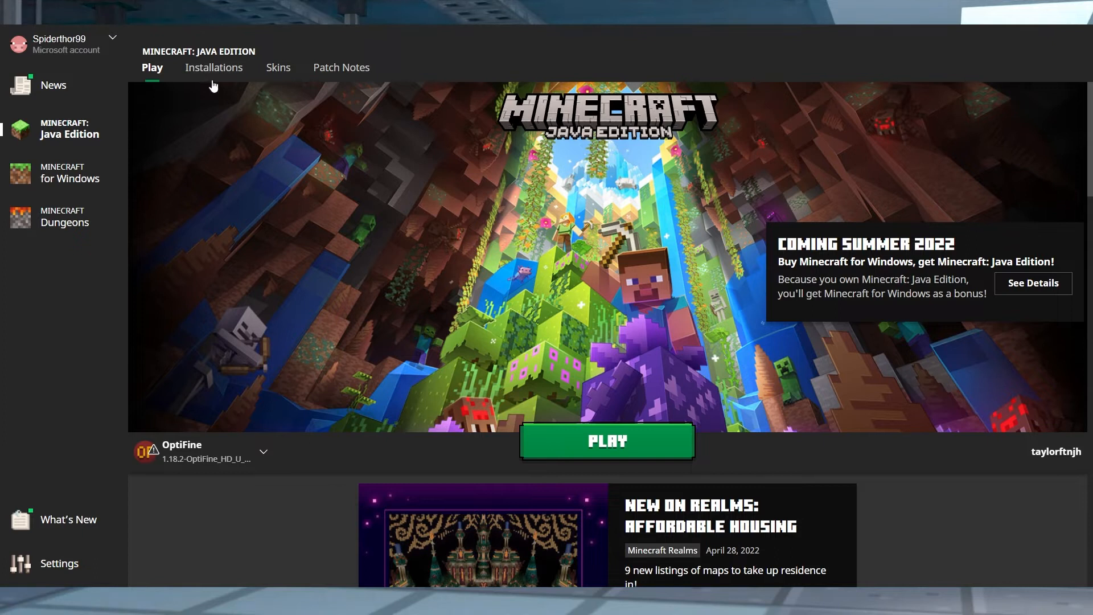
# - Show the Installations list containing the forge 1.12.2-forge-14.23.5.2859 profile
pyautogui.click(213, 67)
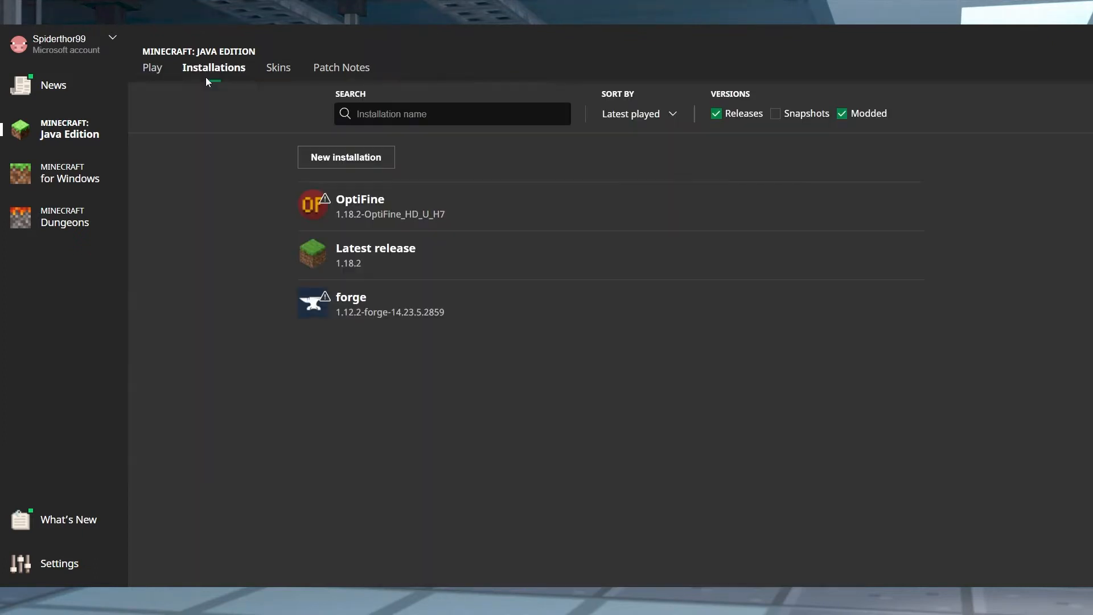
pyautogui.moveTo(373, 310)
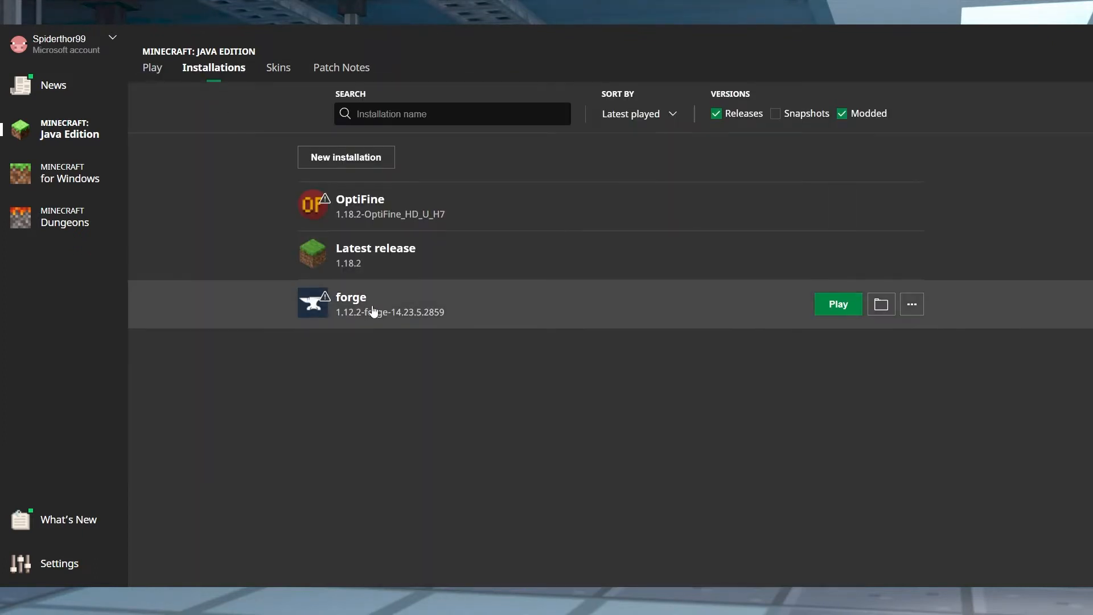
pyautogui.moveTo(752, 327)
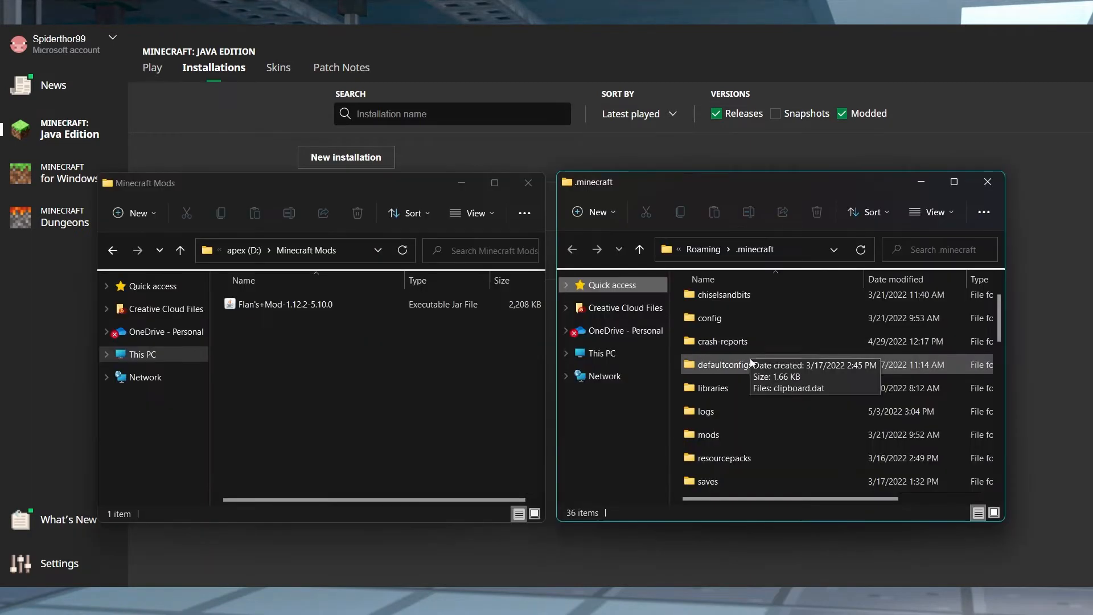
pyautogui.moveTo(727, 441)
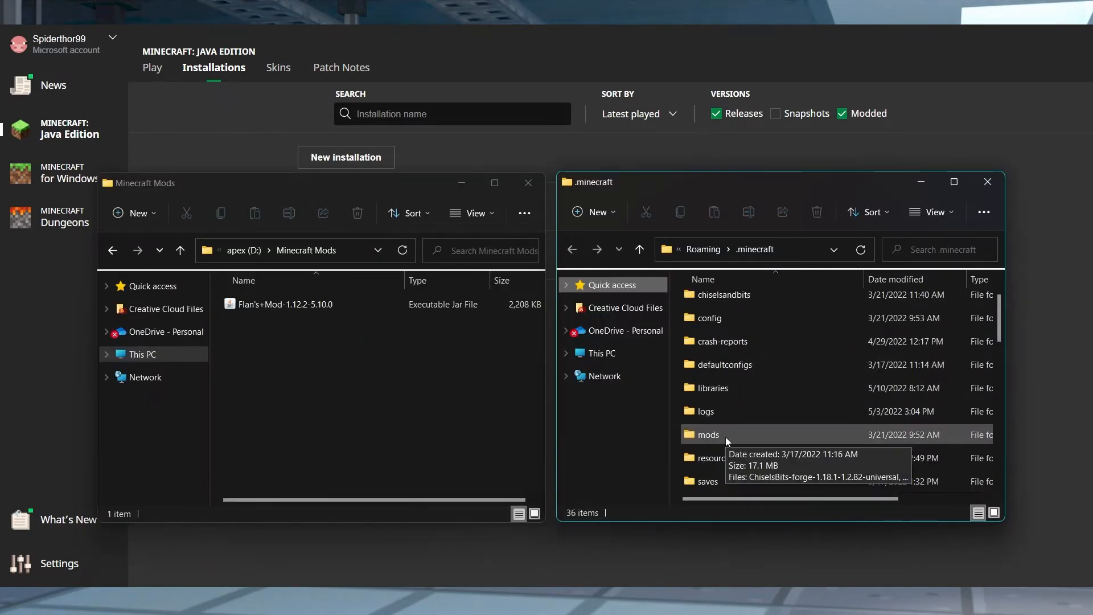
# - Open the mods folder inside the .minecraft directory
pyautogui.doubleClick(709, 435)
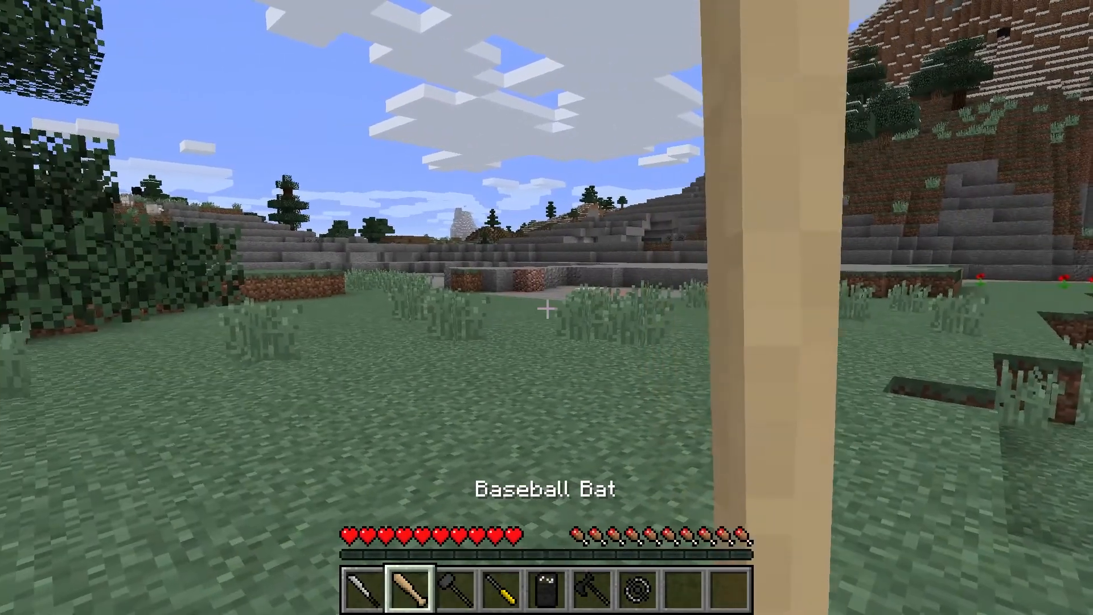
pyautogui.moveTo(547, 307)
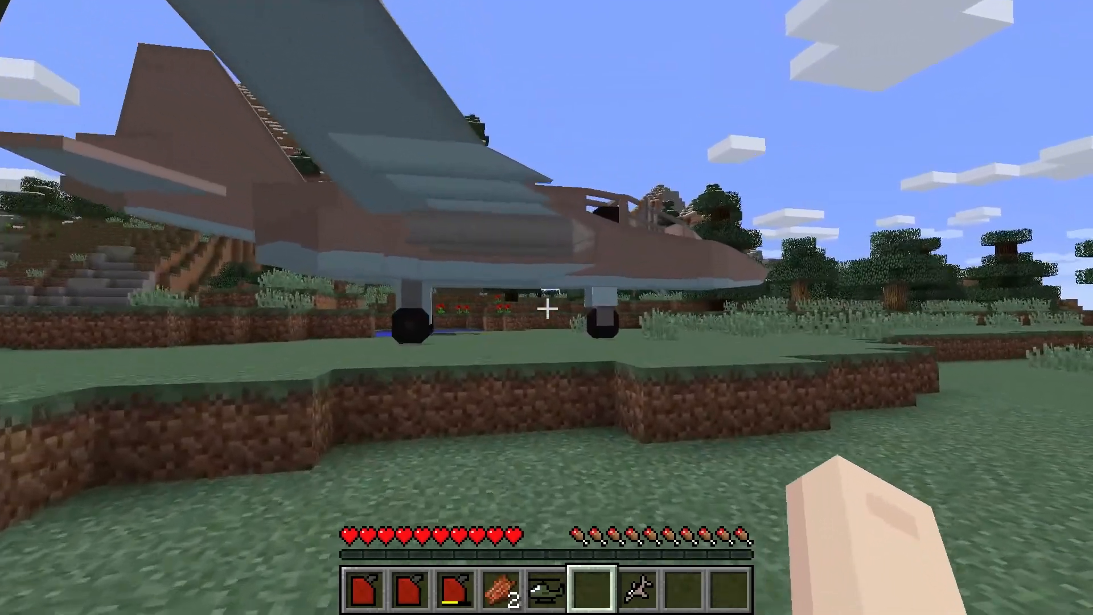
pyautogui.moveTo(547, 308)
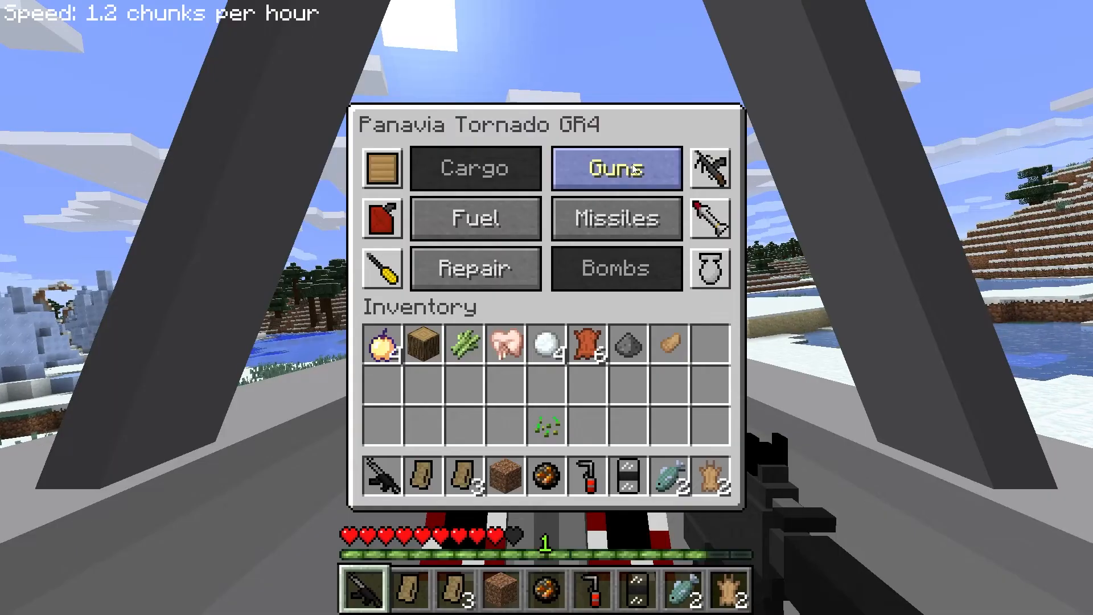
# - View the Tornado GR4's missile storage, return to its vehicle menu, and resume play
pyautogui.click(615, 167)
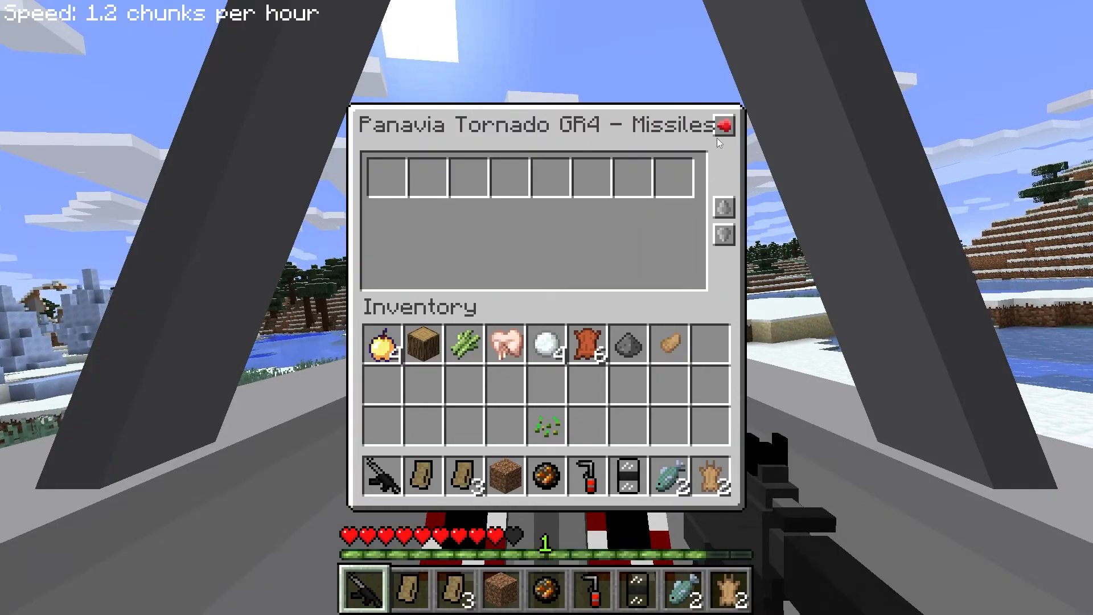
pyautogui.click(724, 125)
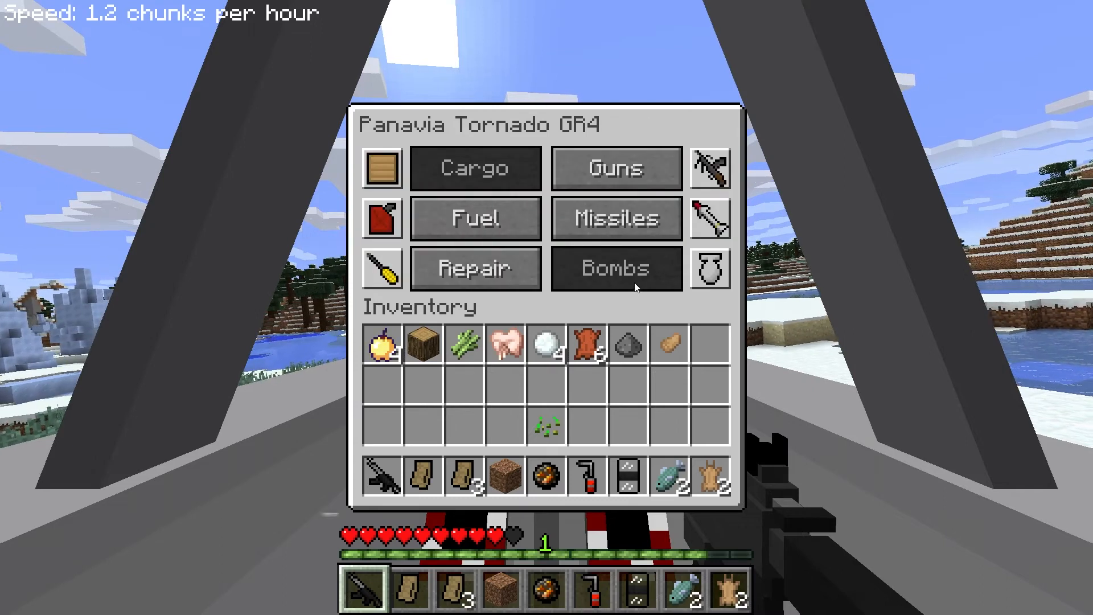
pyautogui.press('Escape')
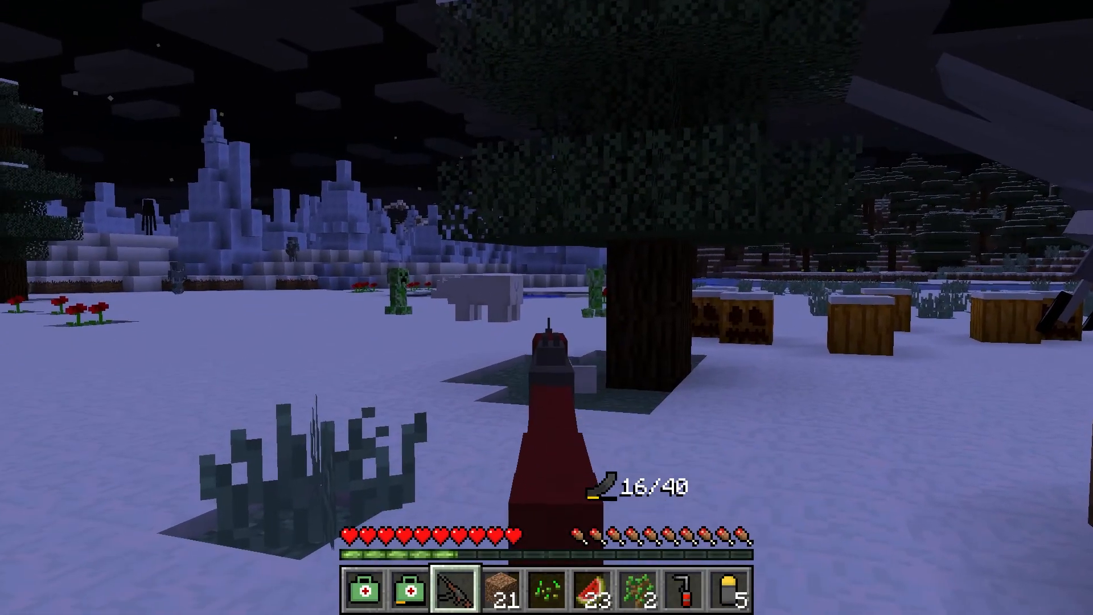
pyautogui.moveTo(547, 308)
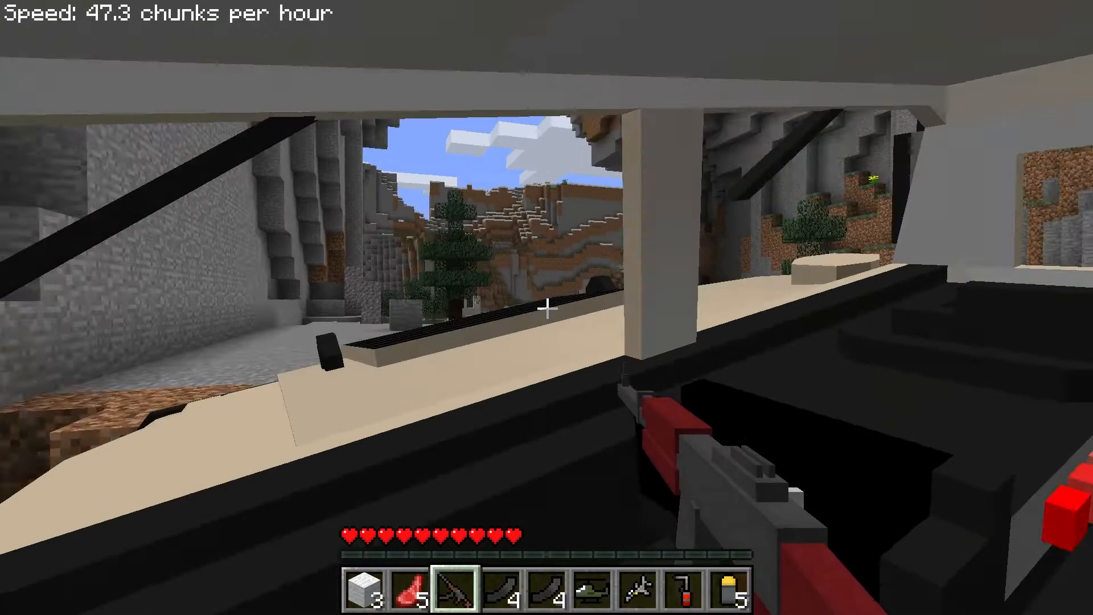
pyautogui.moveTo(547, 308)
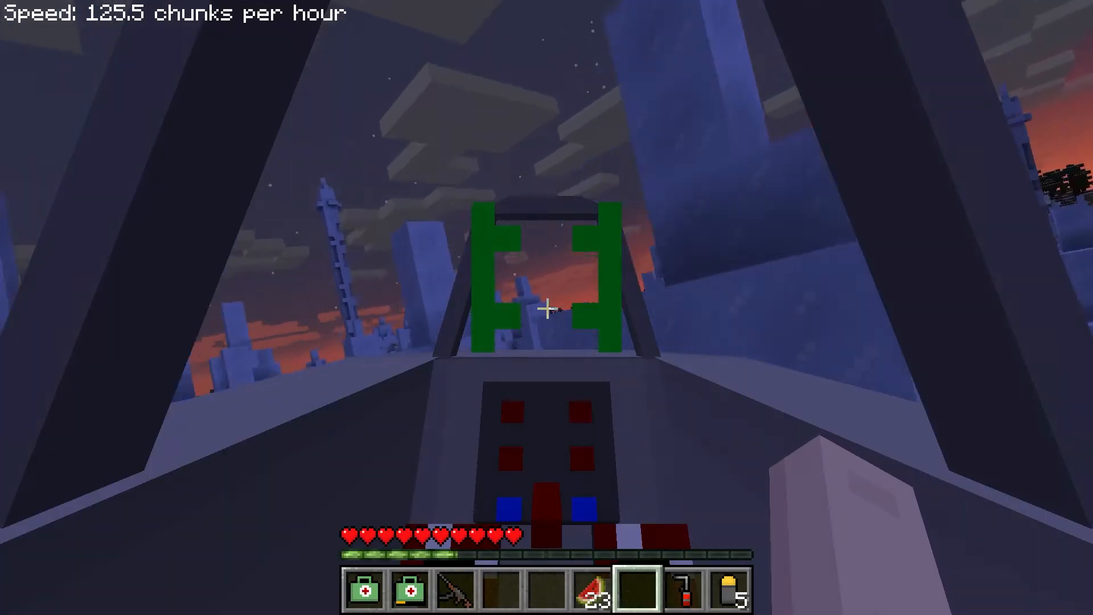
pyautogui.moveTo(547, 308)
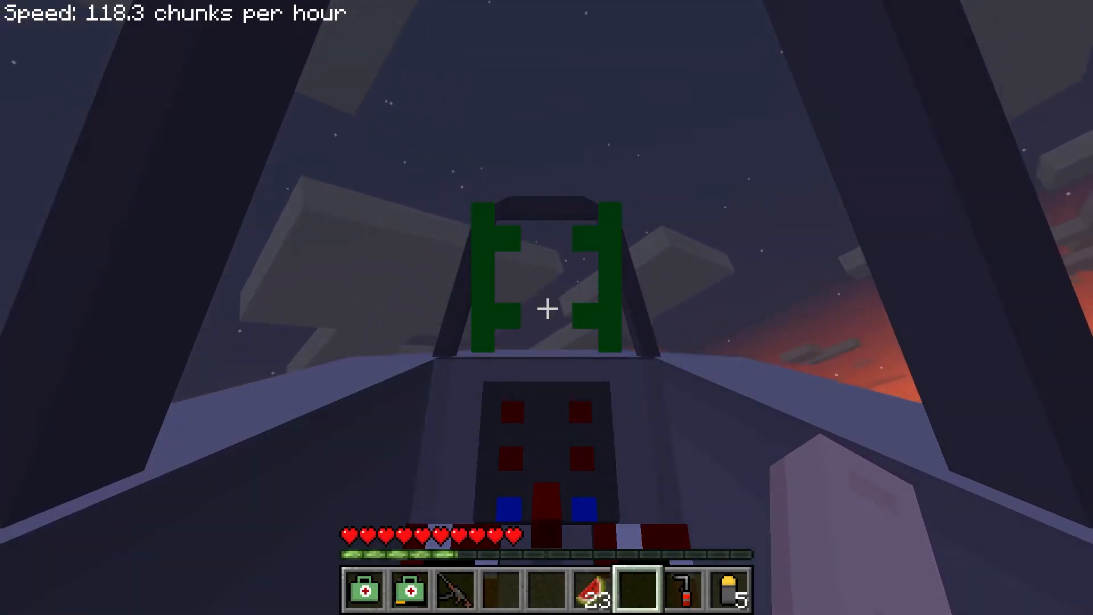